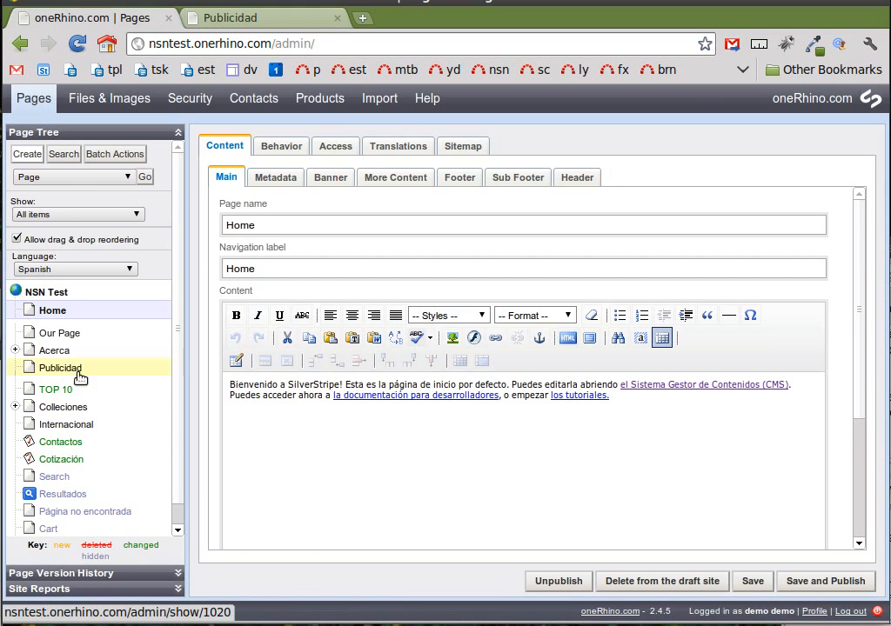
mouse_move(52, 311)
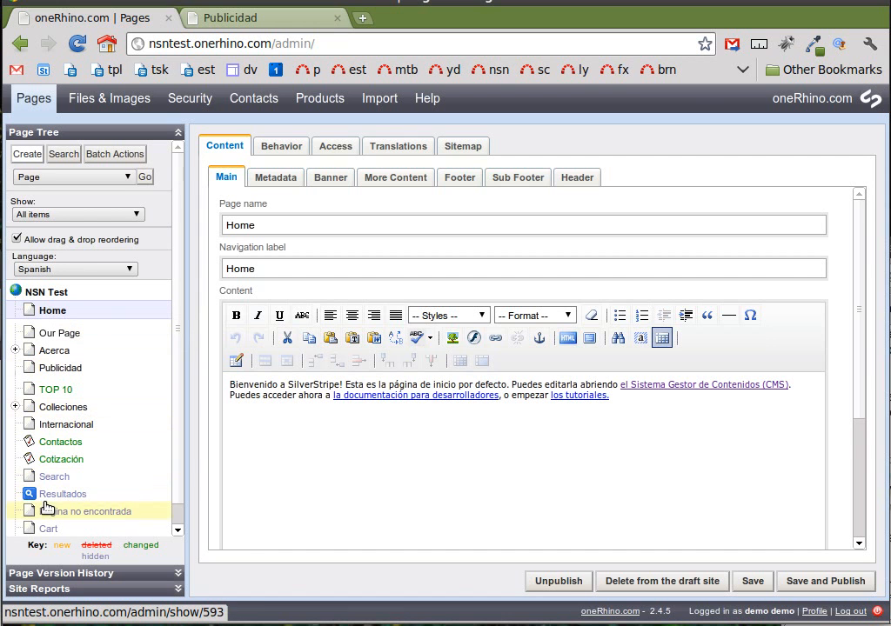
mouse_move(86, 352)
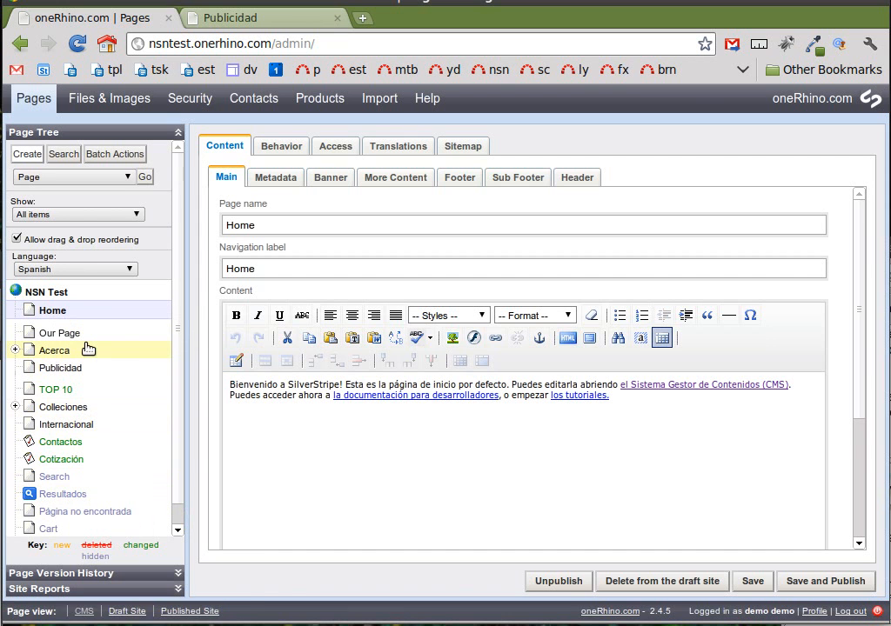
mouse_move(68, 338)
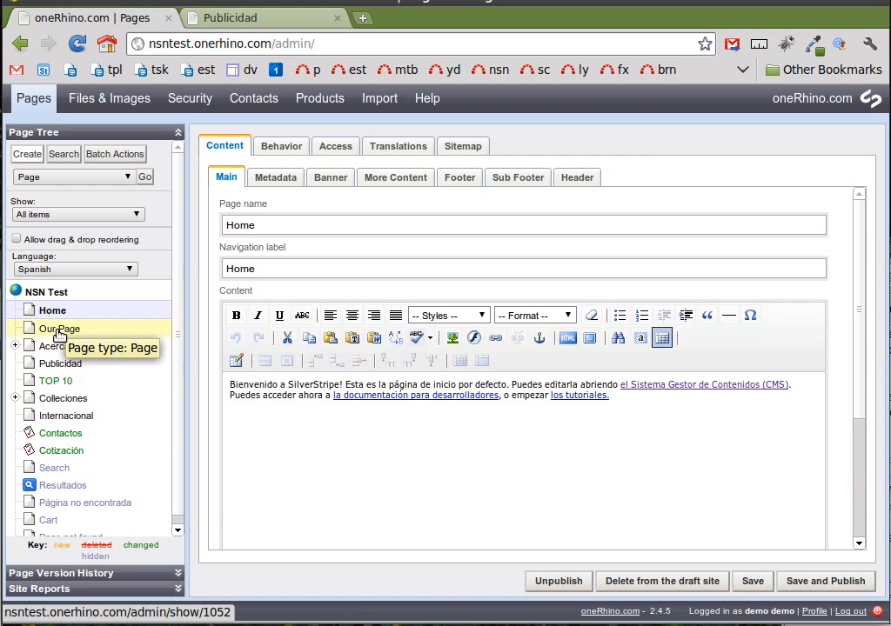
Step: Load 'Our Page' from the page tree into the editor, showing 'some content'
click(57, 328)
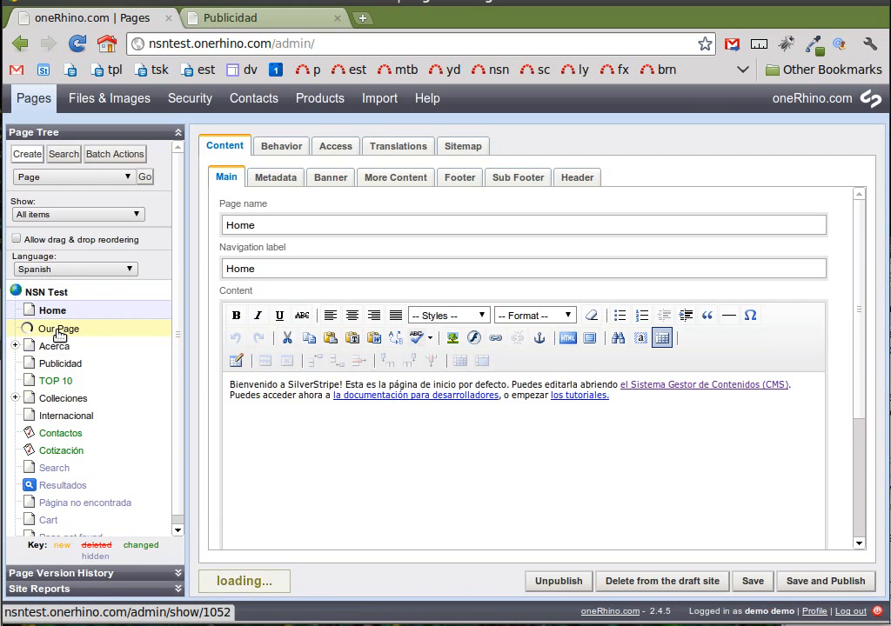
click(59, 328)
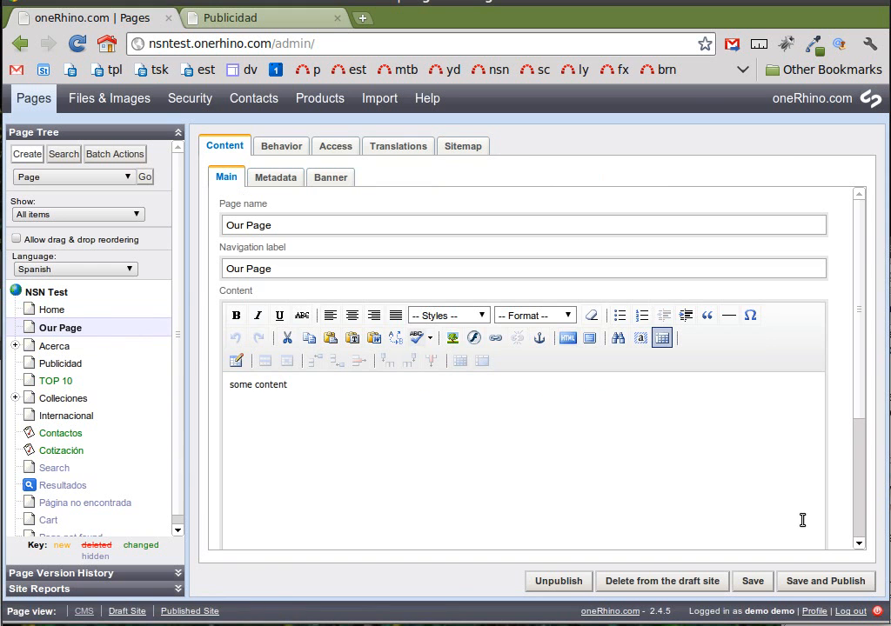
mouse_move(688, 533)
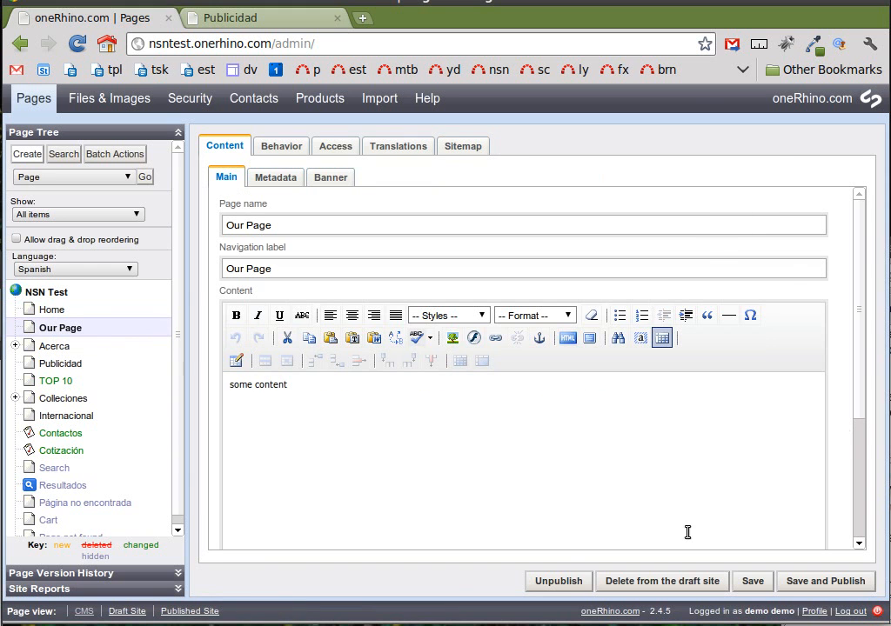
mouse_move(713, 535)
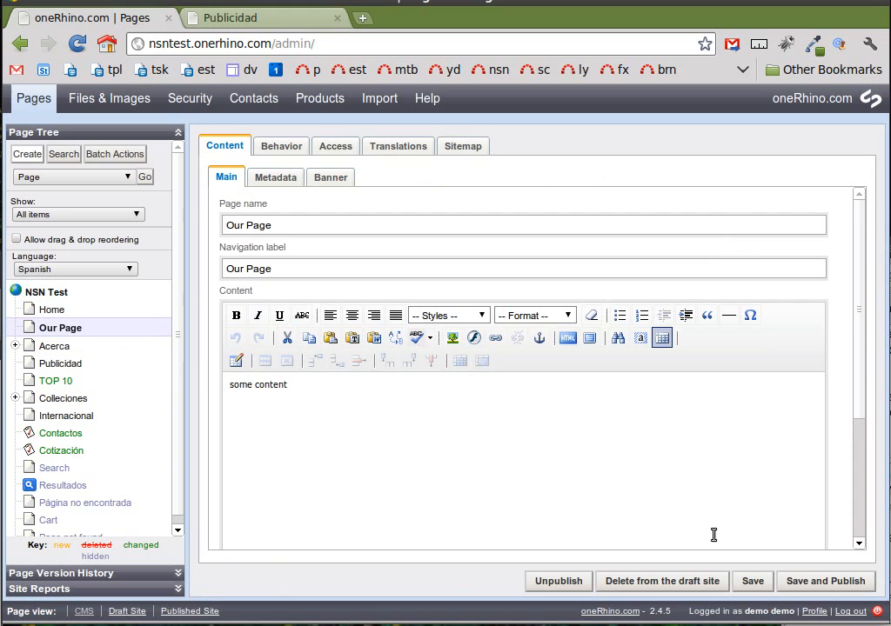
mouse_move(524, 505)
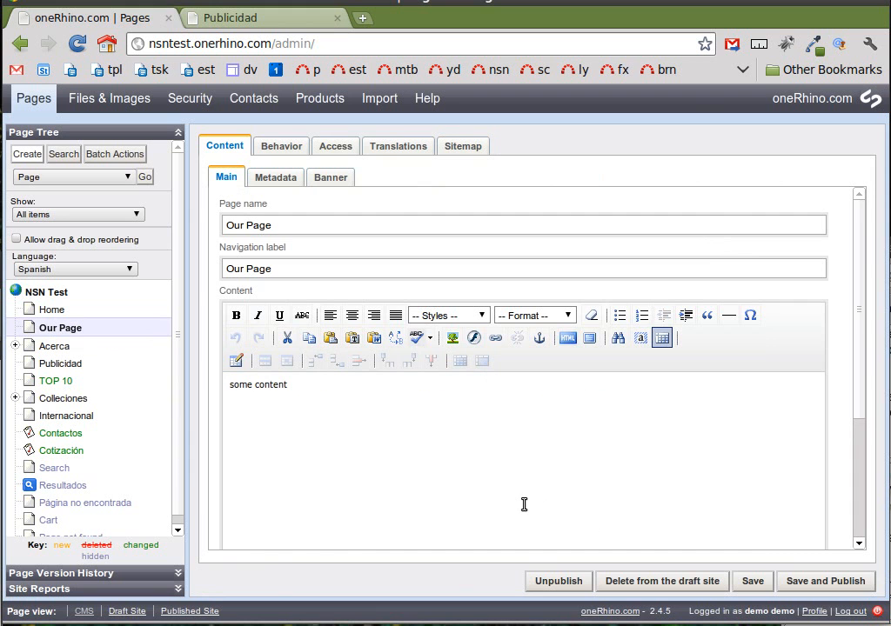
mouse_move(559, 581)
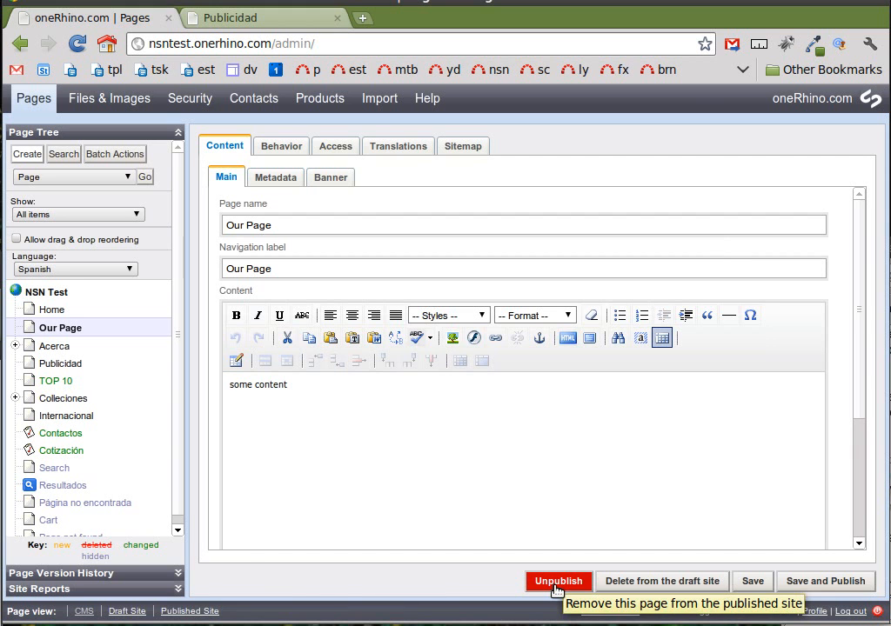
Step: Unpublish 'Our Page' so it stays only as a draft
click(557, 581)
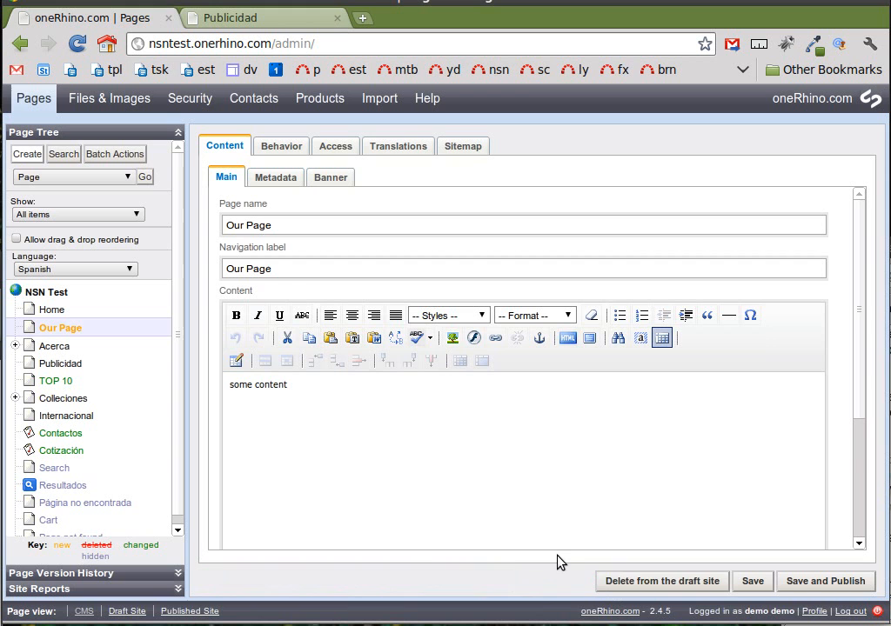
mouse_move(563, 539)
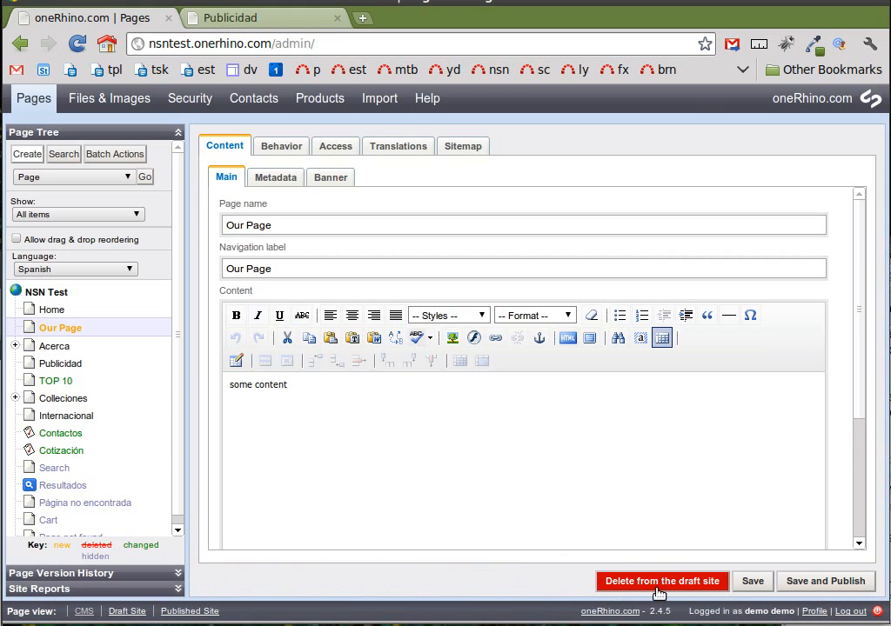
mouse_move(659, 589)
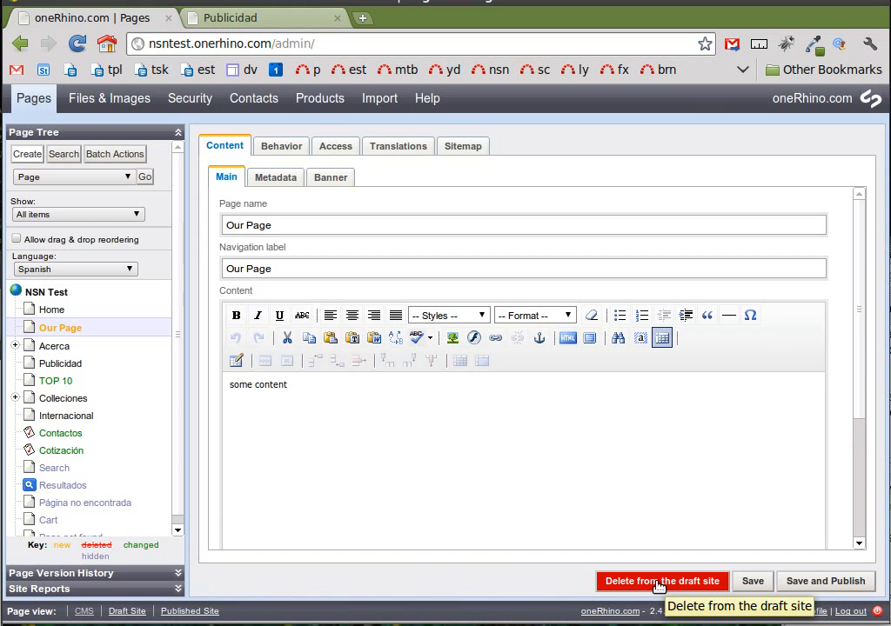
mouse_move(637, 584)
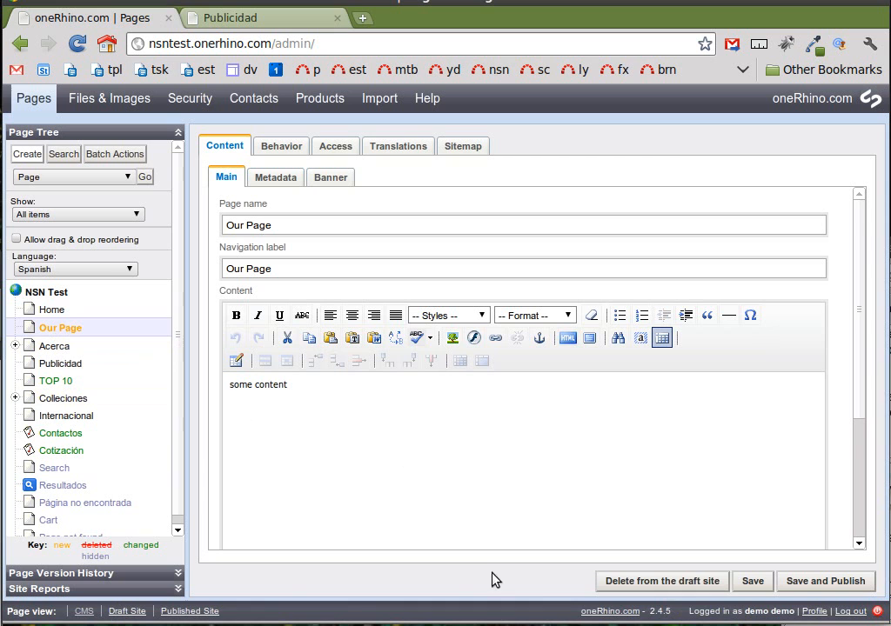
mouse_move(663, 581)
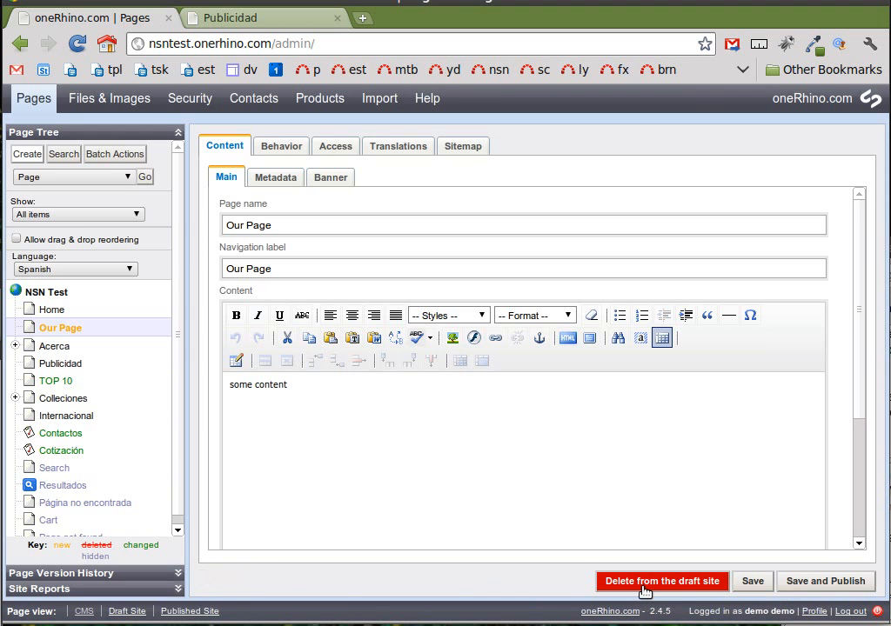
Step: Delete 'Our Page' from the draft site, removing it from the page tree
click(662, 581)
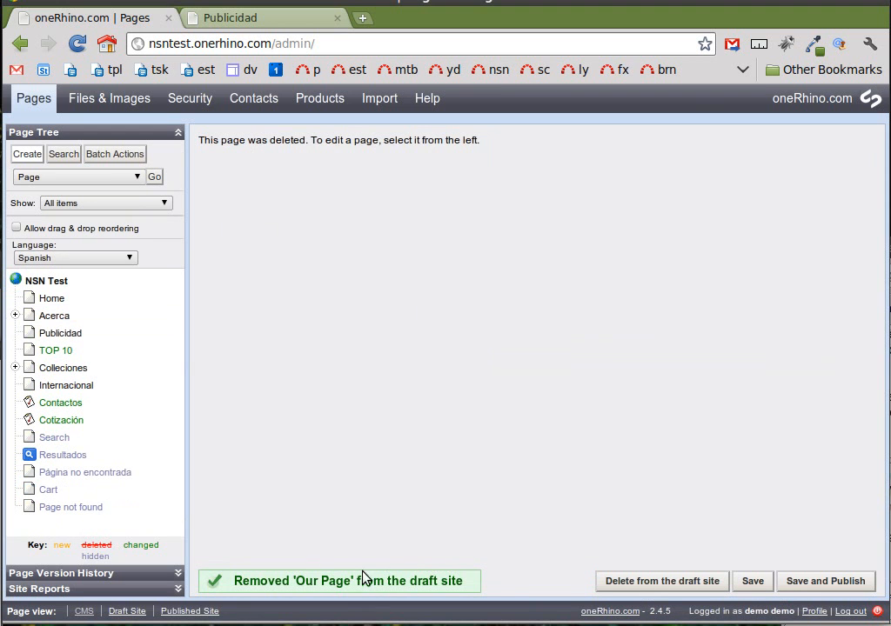
mouse_move(233, 528)
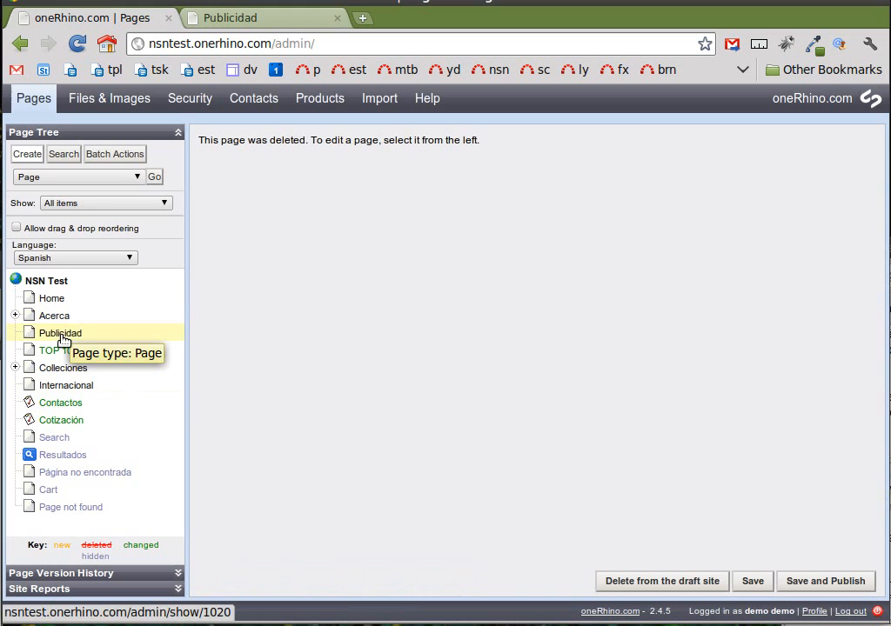
mouse_move(705, 561)
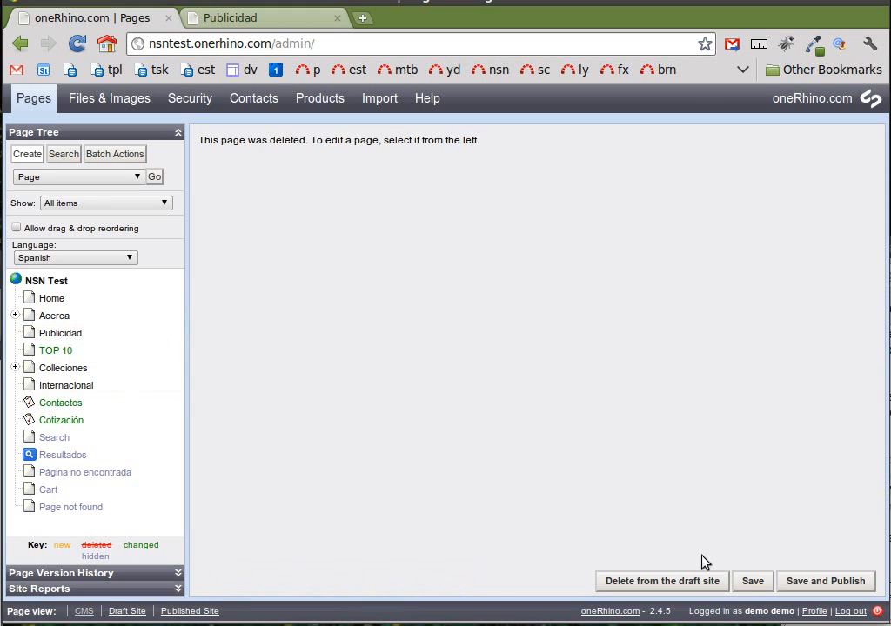
mouse_move(460, 482)
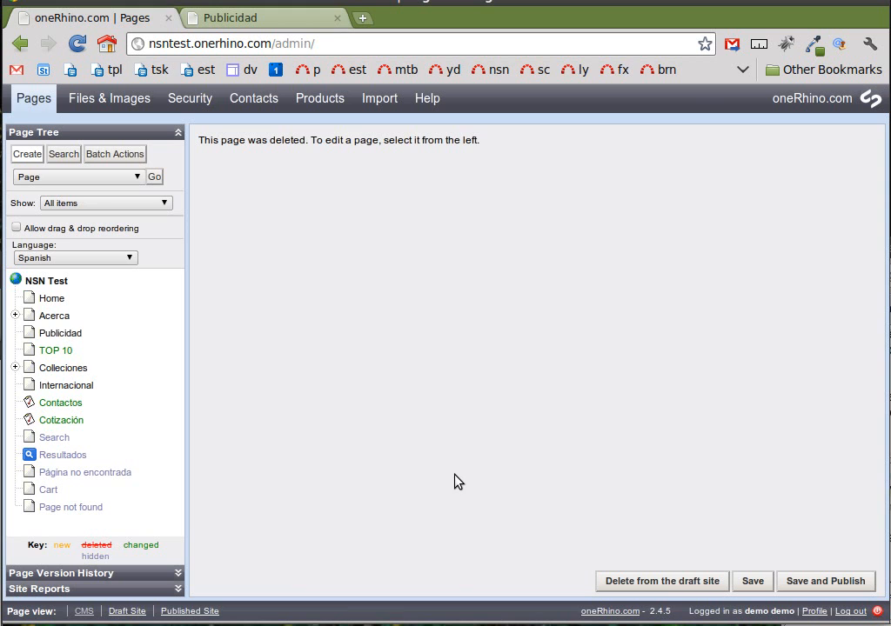
mouse_move(378, 463)
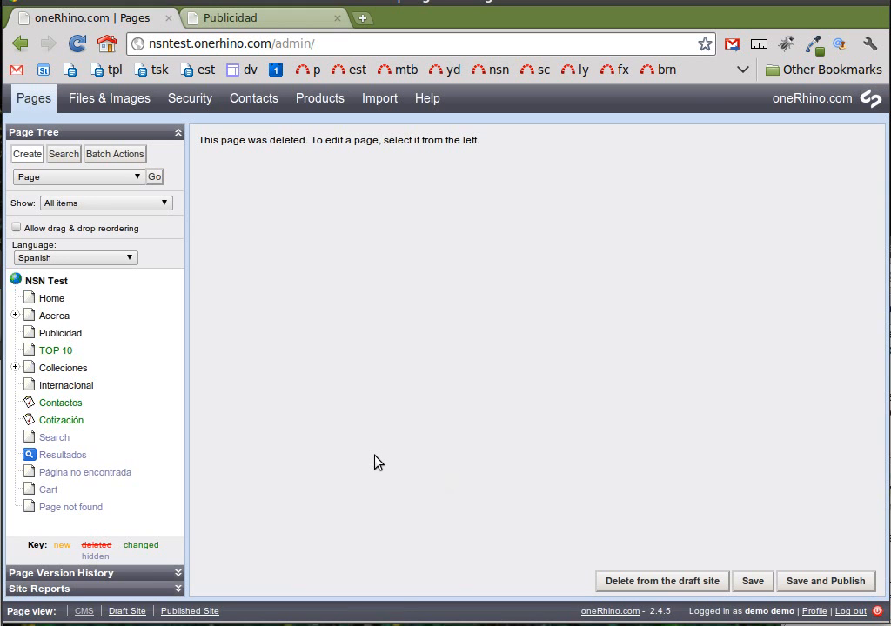